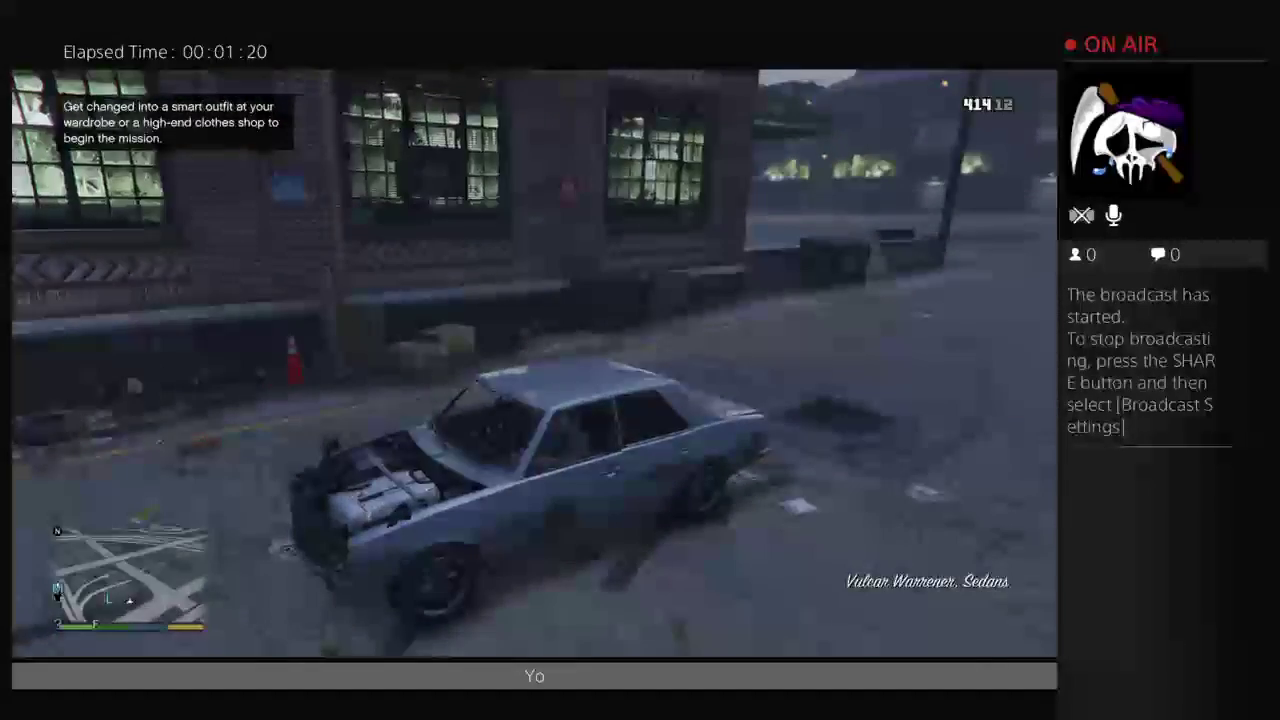
key("escape")
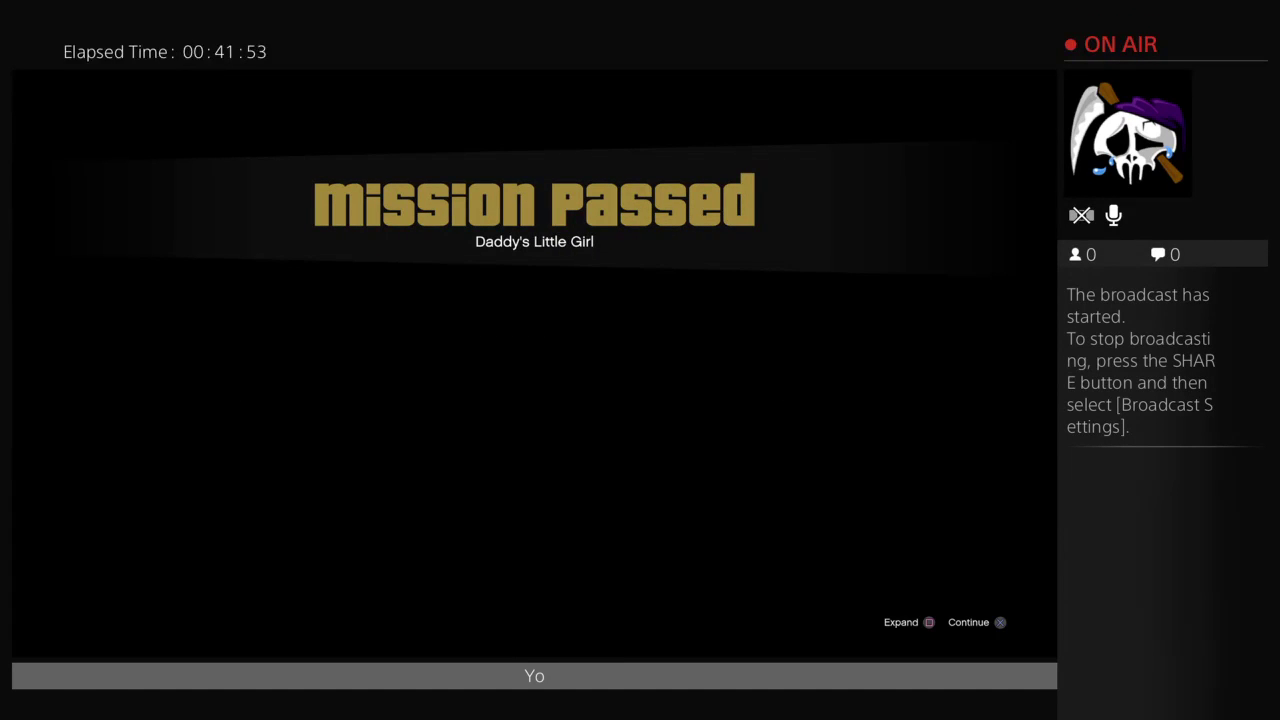
left_click(900, 622)
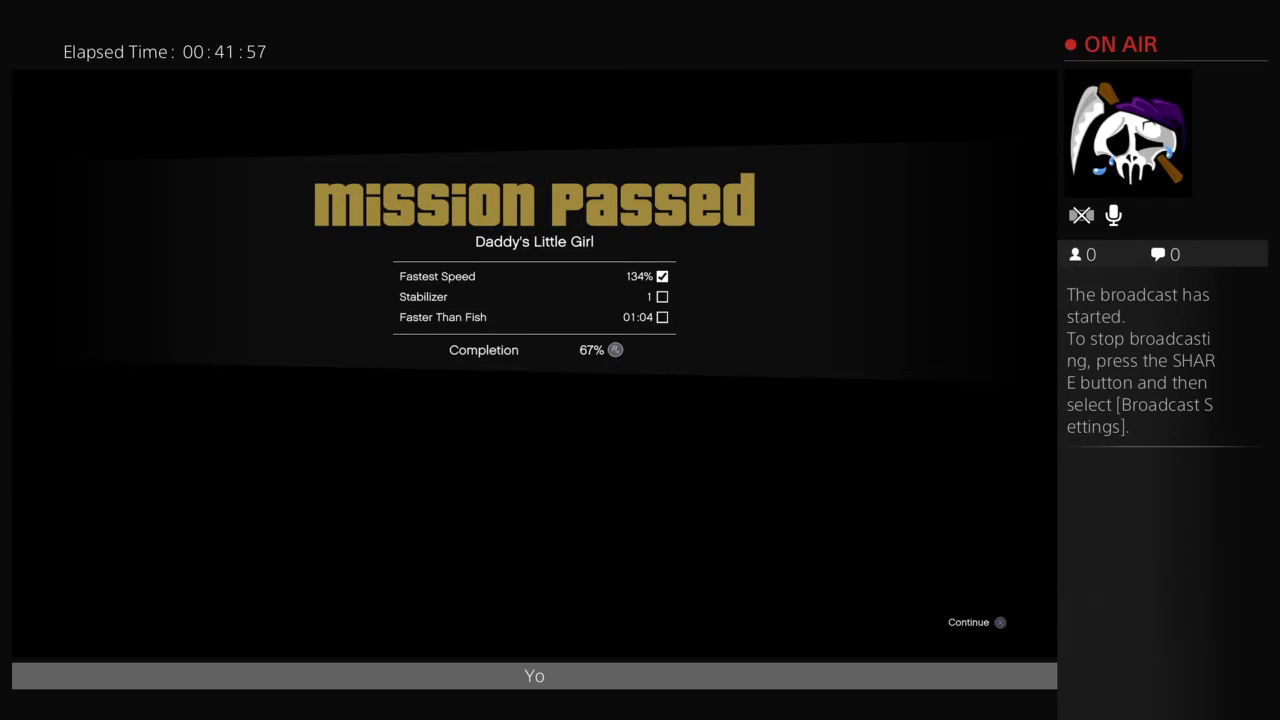
left_click(999, 622)
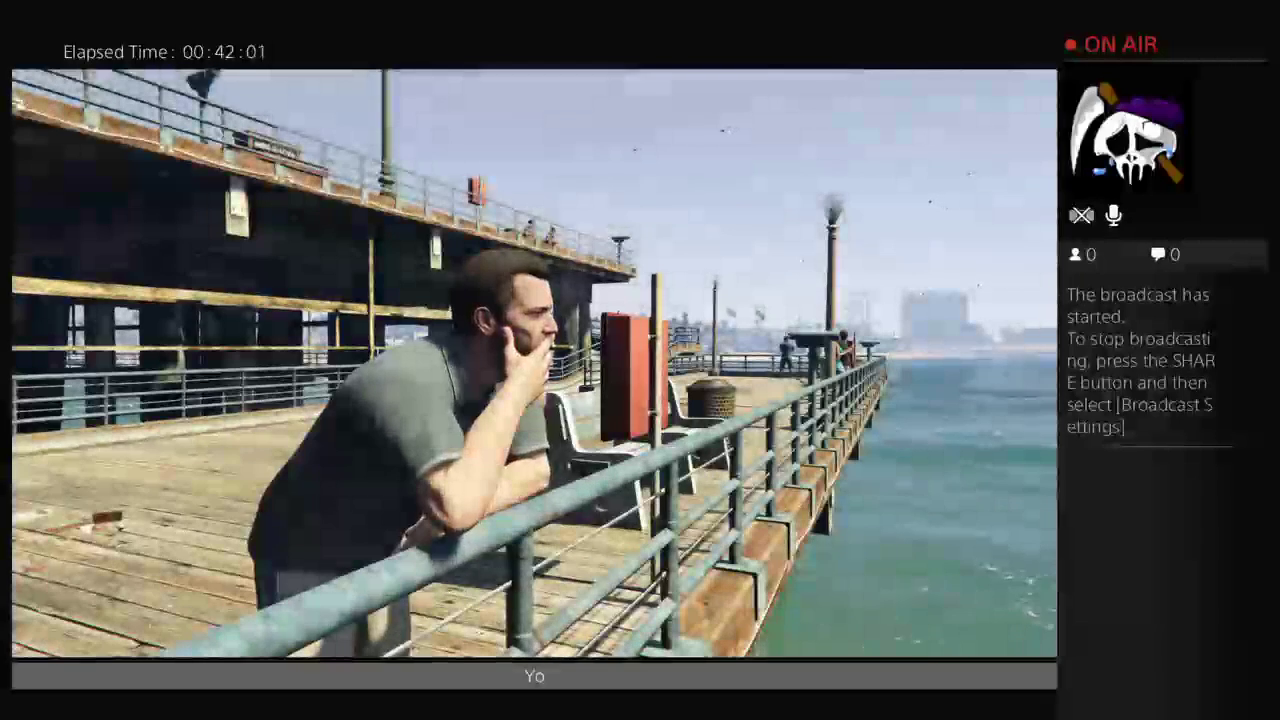